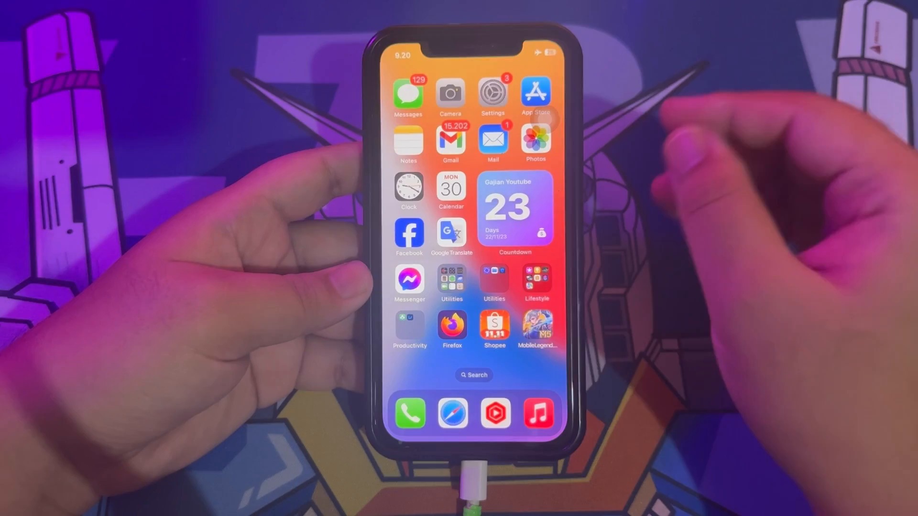
pyautogui.hscroll(3)
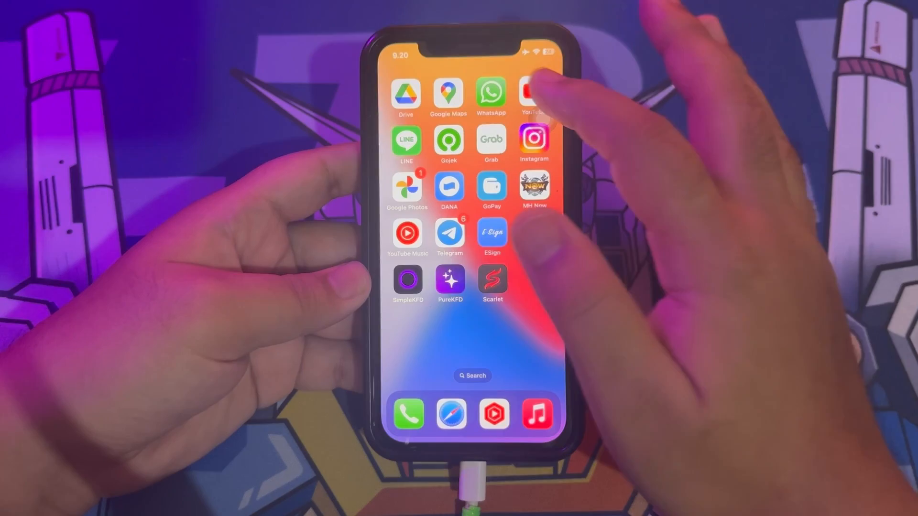
pyautogui.hscroll(-3)
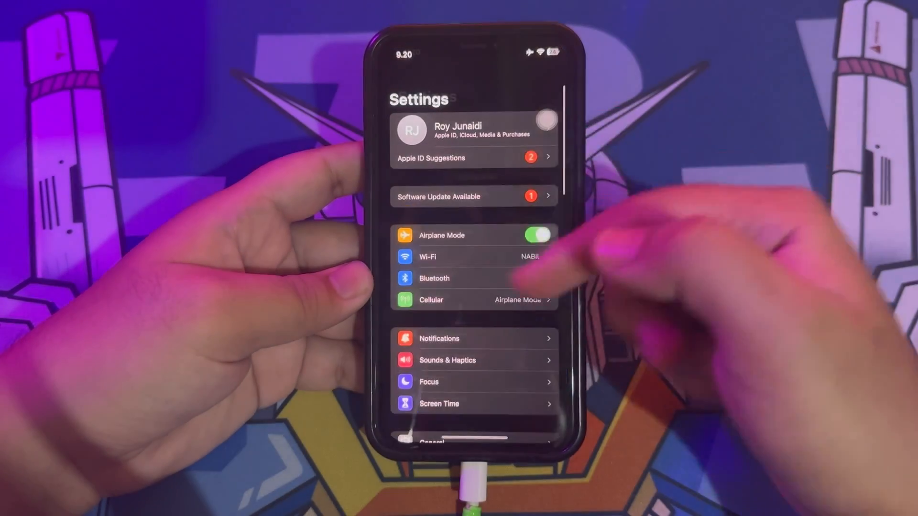
pyautogui.scroll(-3)
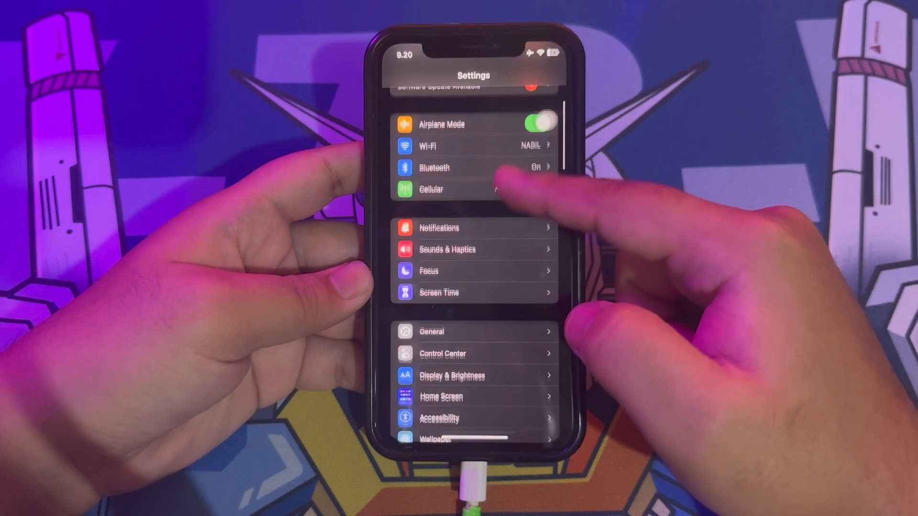
pyautogui.scroll(-3)
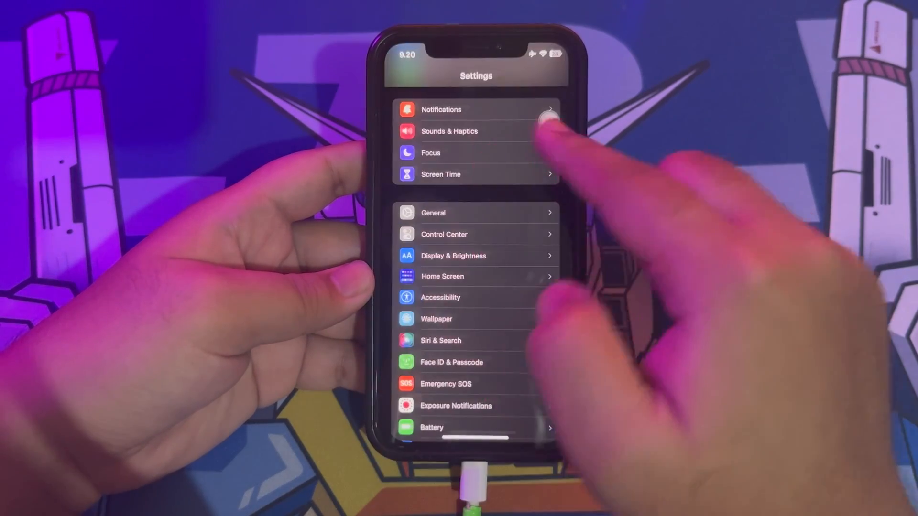